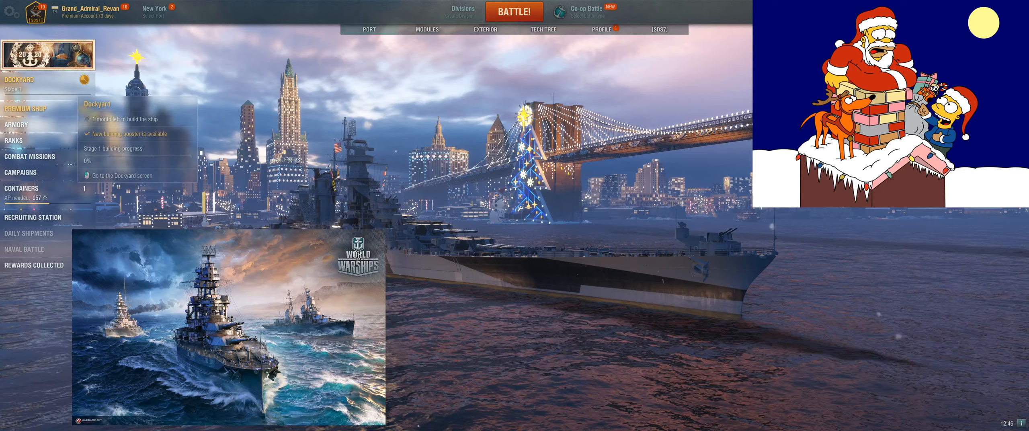
# - Open the Dockyard for cruiser Puerto Rico, showing three days until construction starts
pyautogui.click(514, 11)
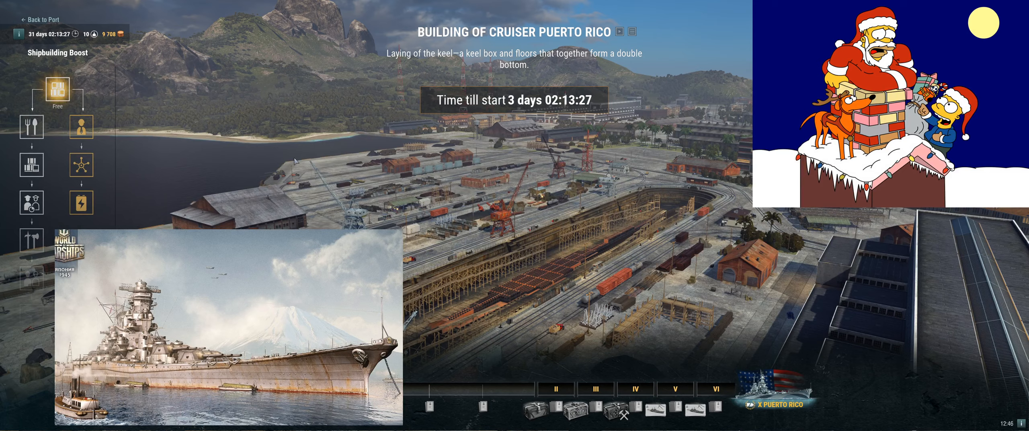
pyautogui.moveTo(621, 32)
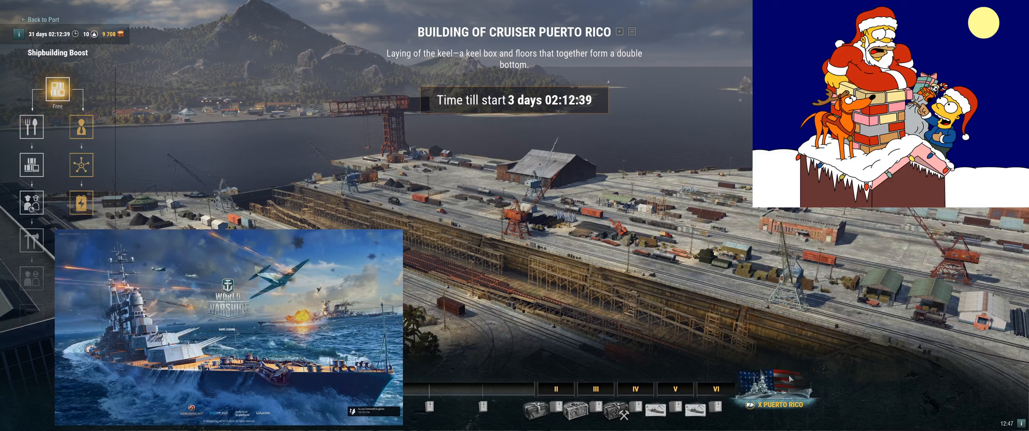
# - Show the Puerto Rico build rules on shipbuilding tokens, boosters and progress
pyautogui.click(631, 32)
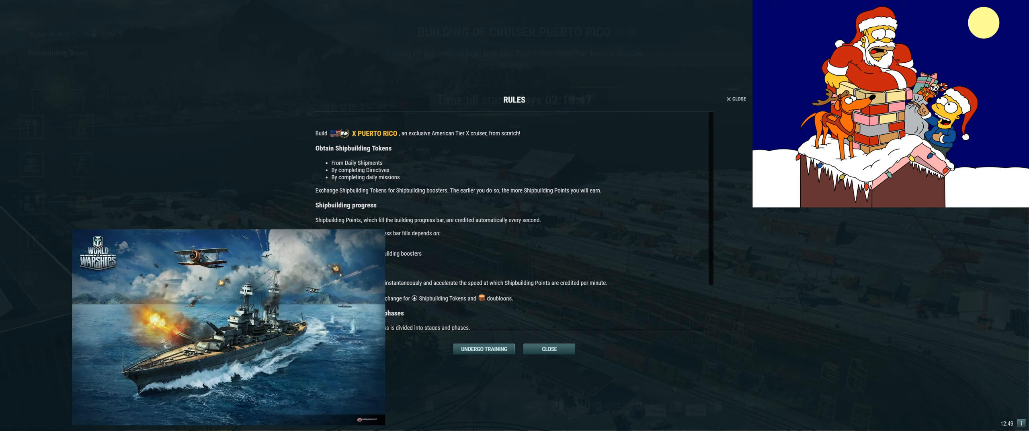
pyautogui.moveTo(914, 348)
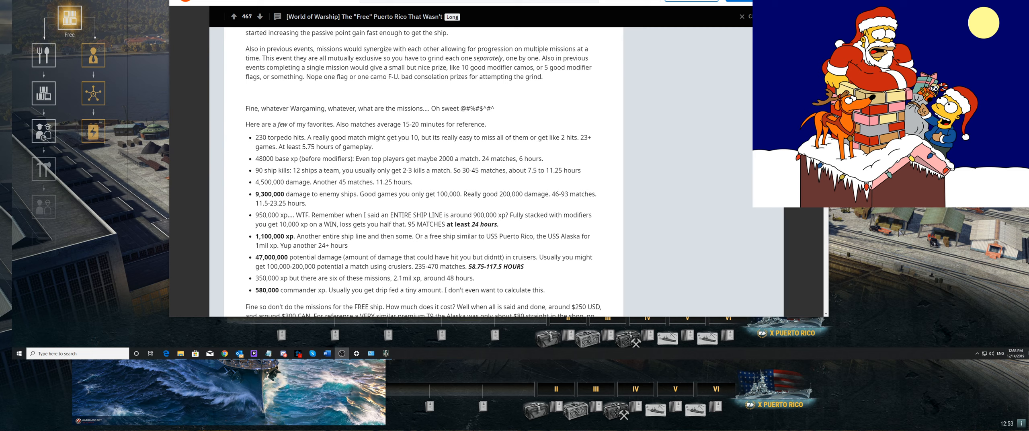
# - Scroll through the Reddit post's Puerto Rico mission list, including the 950,000 XP mission
pyautogui.scroll(-3)
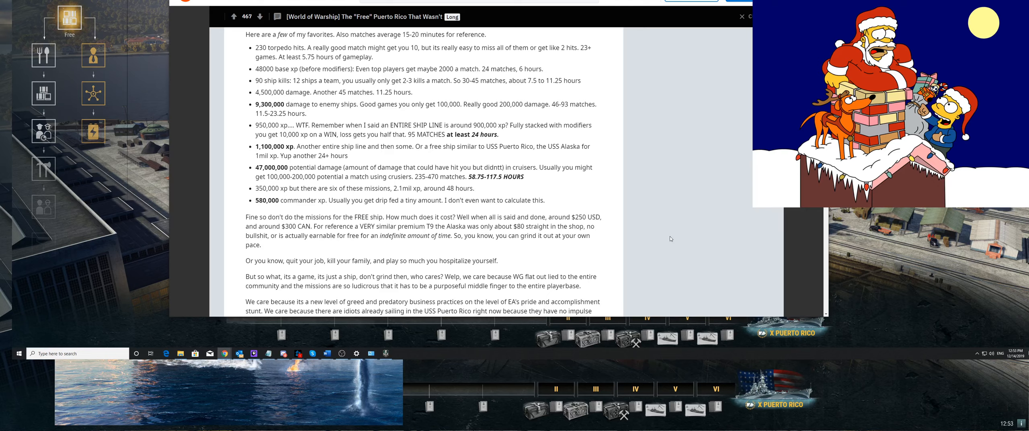
pyautogui.scroll(3)
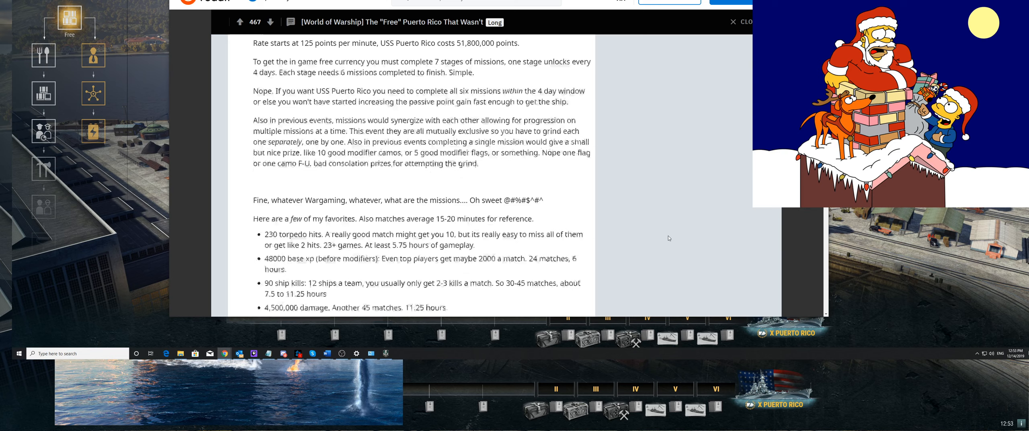
pyautogui.scroll(-3)
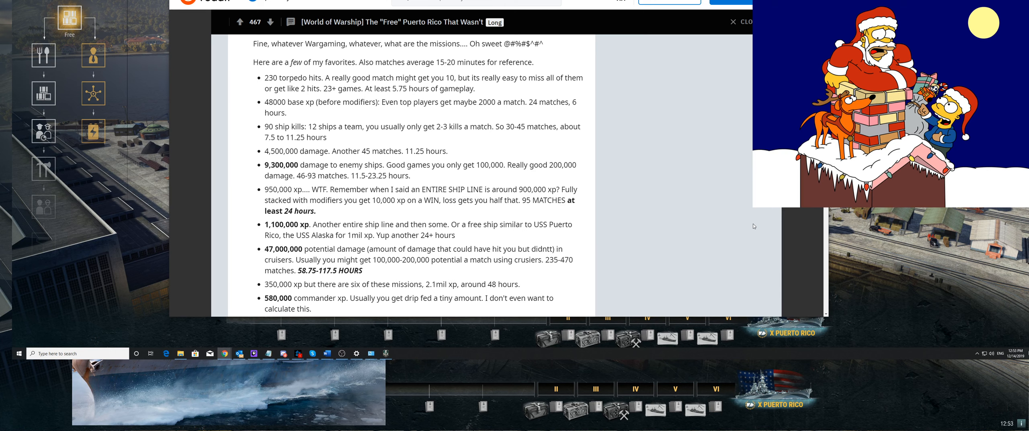
pyautogui.click(740, 22)
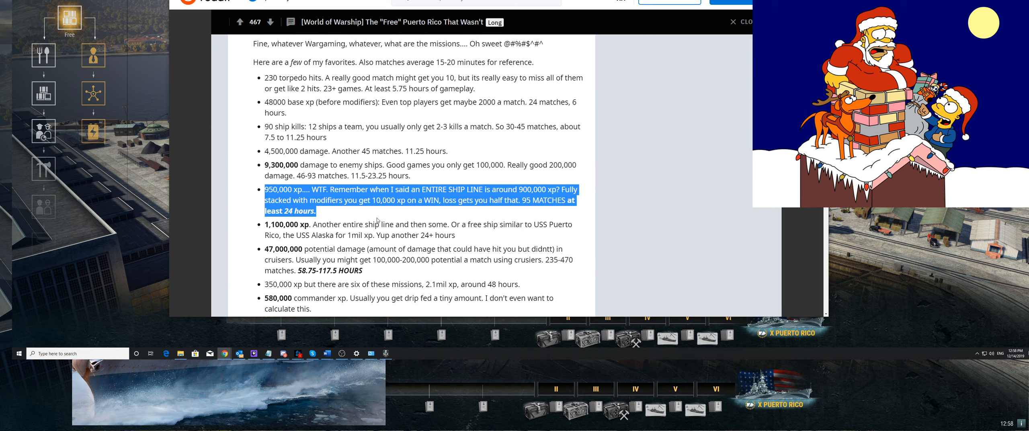
# - Highlight the final mission entry, 580,000 commander XP, in the Reddit post
pyautogui.doubleClick(278, 261)
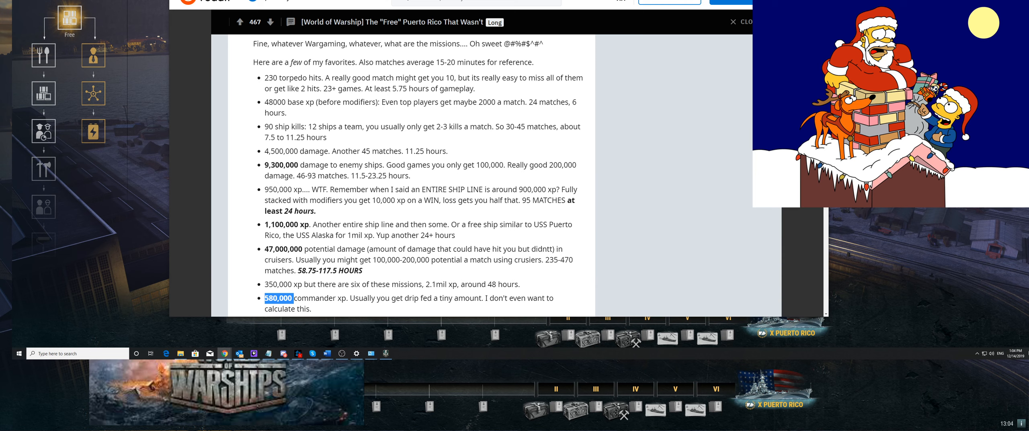
# - Return to the game and close the reopened Puerto Rico shipbuilding rules
pyautogui.click(739, 22)
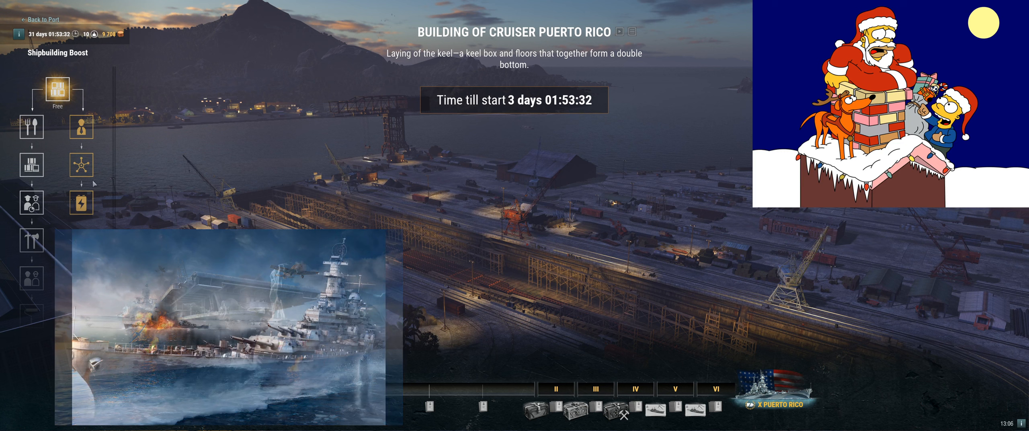
pyautogui.moveTo(80, 203)
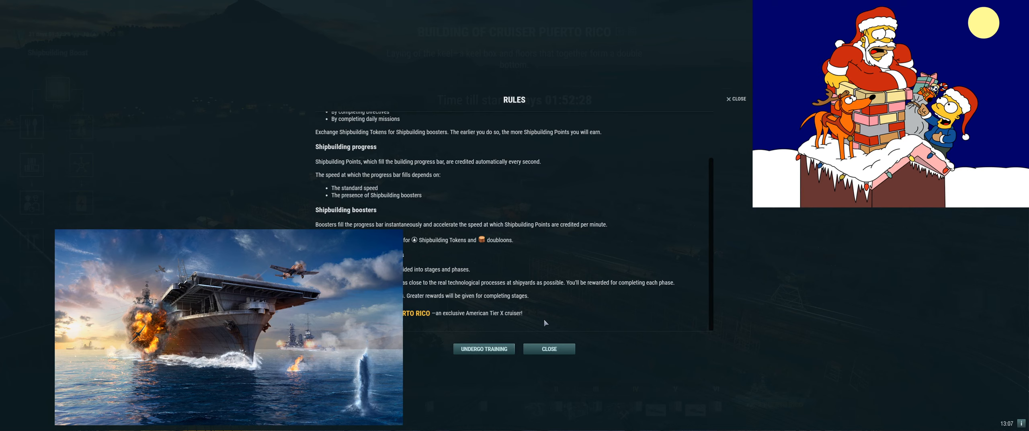
pyautogui.click(548, 348)
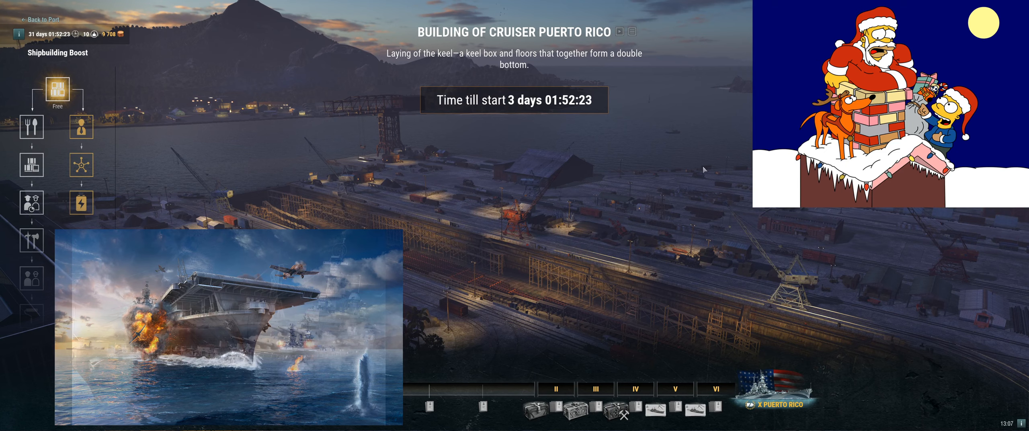
# - Leave the shipbuilding event for port and open the Premium Shop special offers
pyautogui.click(42, 19)
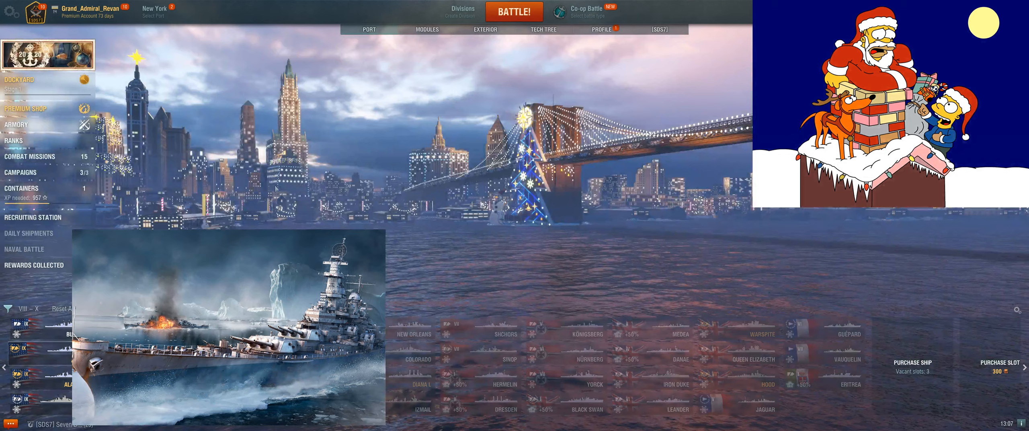
pyautogui.click(24, 108)
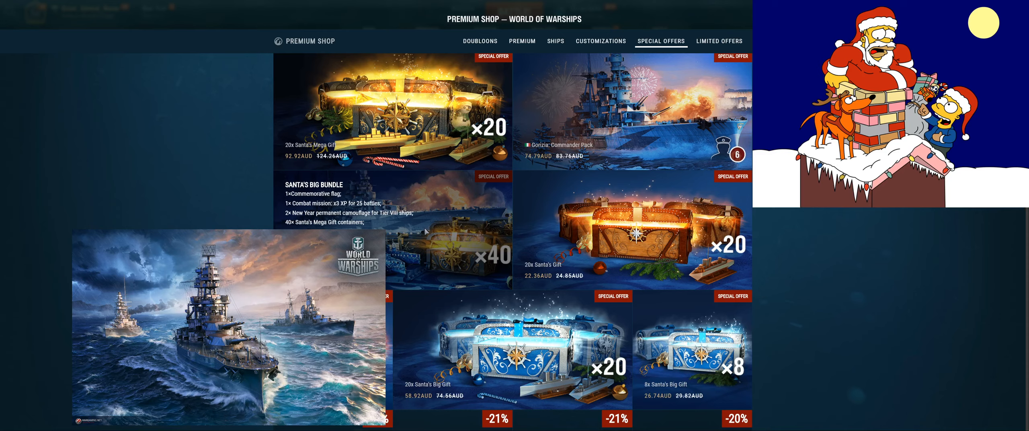
# - Scroll the special offers down to Santa's Mega Gift, Gift and Big Gift bundles
pyautogui.scroll(-3)
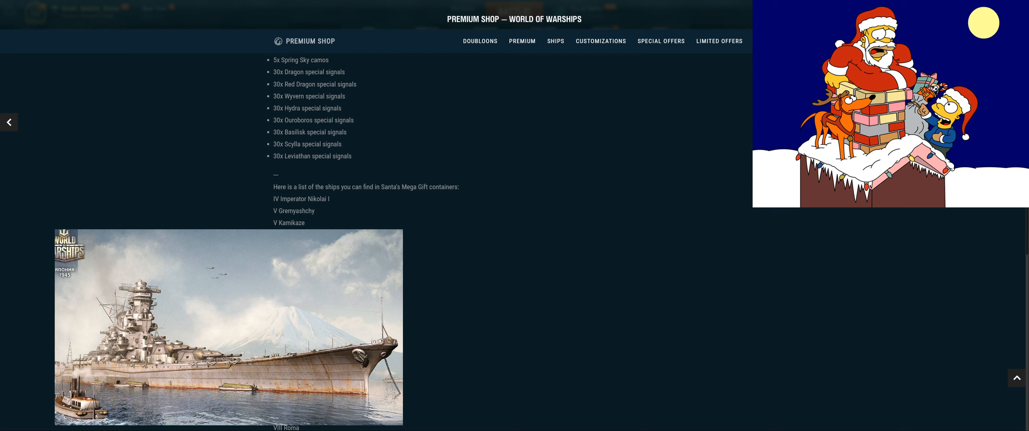
# - Scroll the Santa's Mega Gift ship list to Fūjin, Giulio Cesare, Belfast, Kutuzov and Enterprise
pyautogui.scroll(-3)
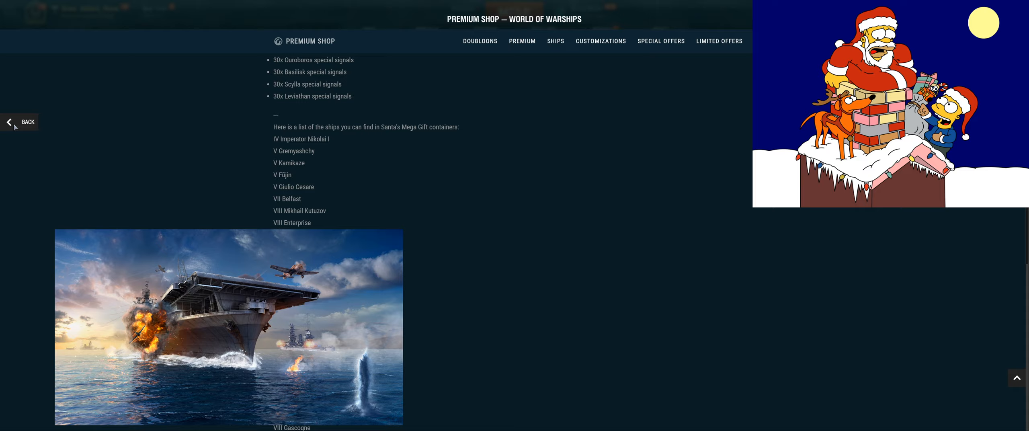
# - Return to special offers and browse container bundles, credit packs and Santa's gift offers
pyautogui.click(660, 40)
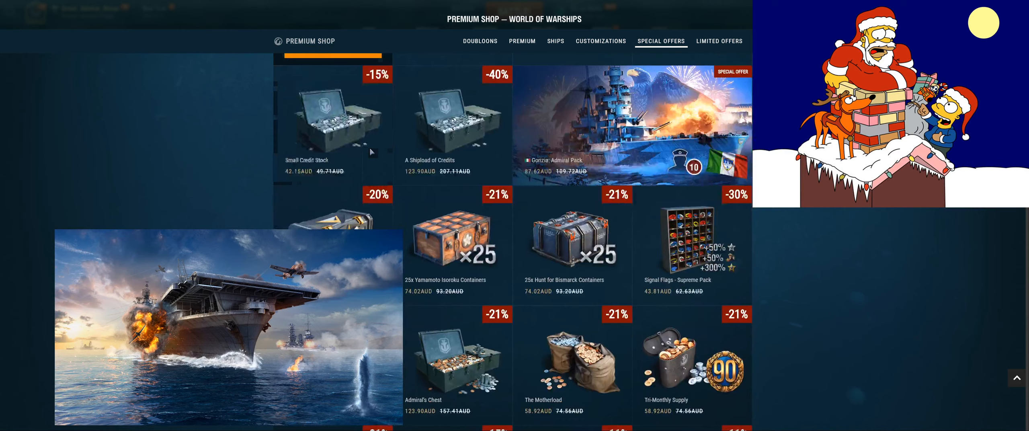
pyautogui.scroll(-3)
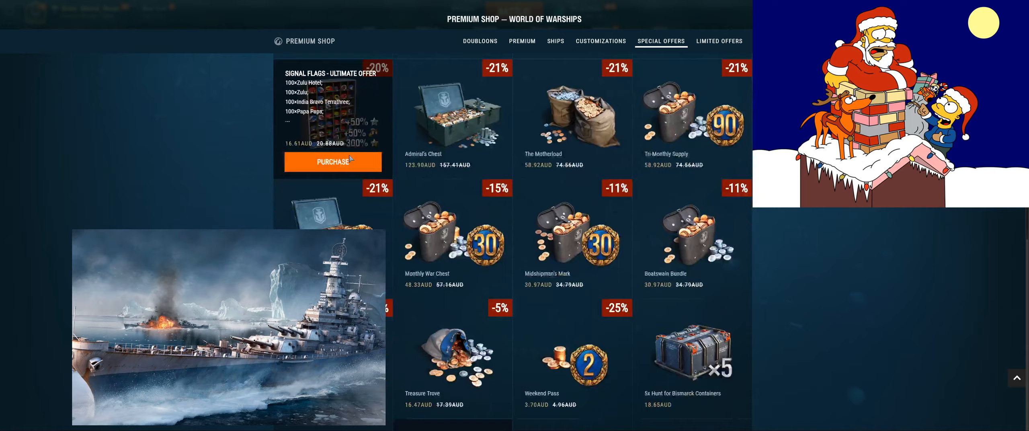
pyautogui.scroll(-3)
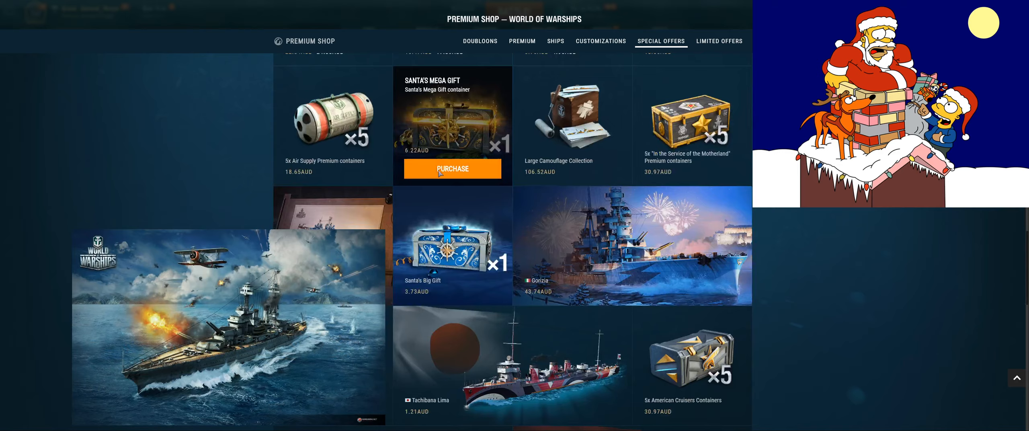
pyautogui.scroll(3)
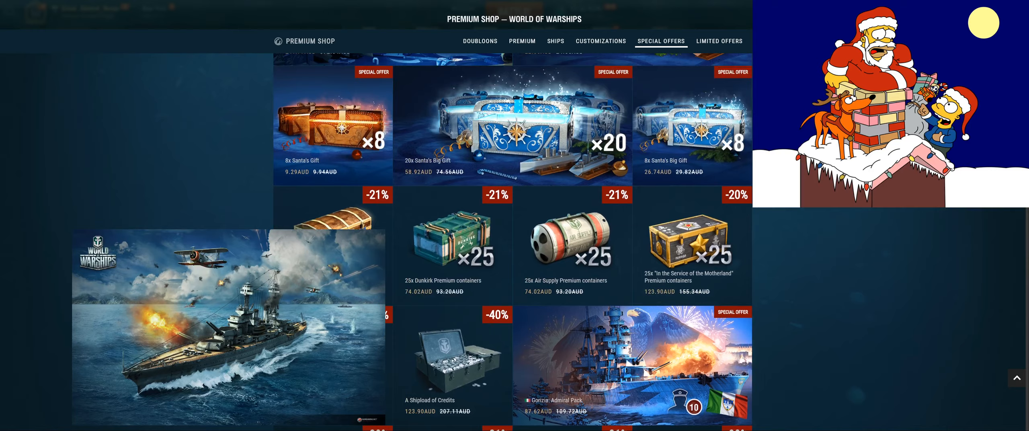